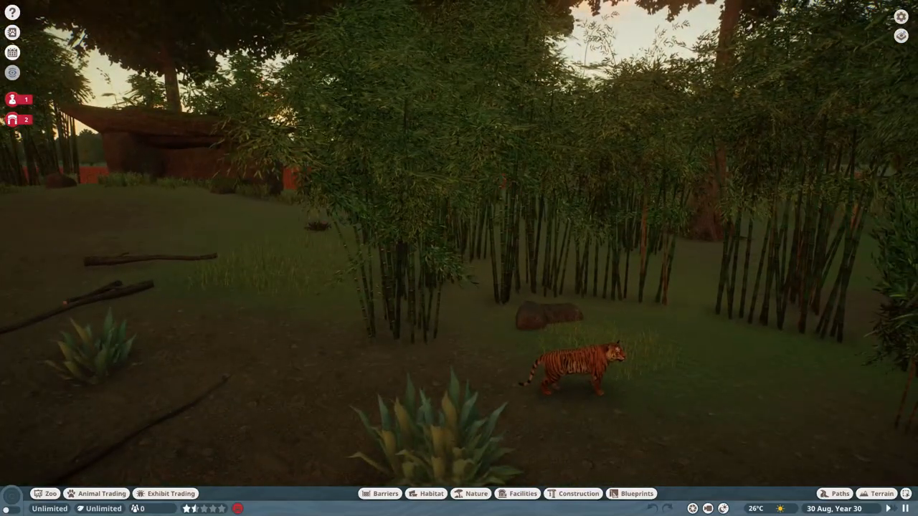
# Make a series of clicks around the zoo interface.
pyautogui.click(570, 369)
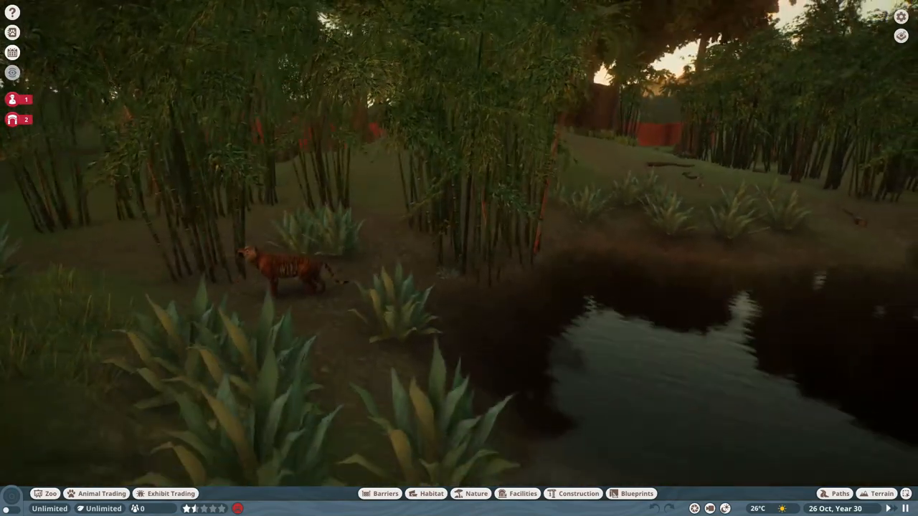
pyautogui.click(279, 265)
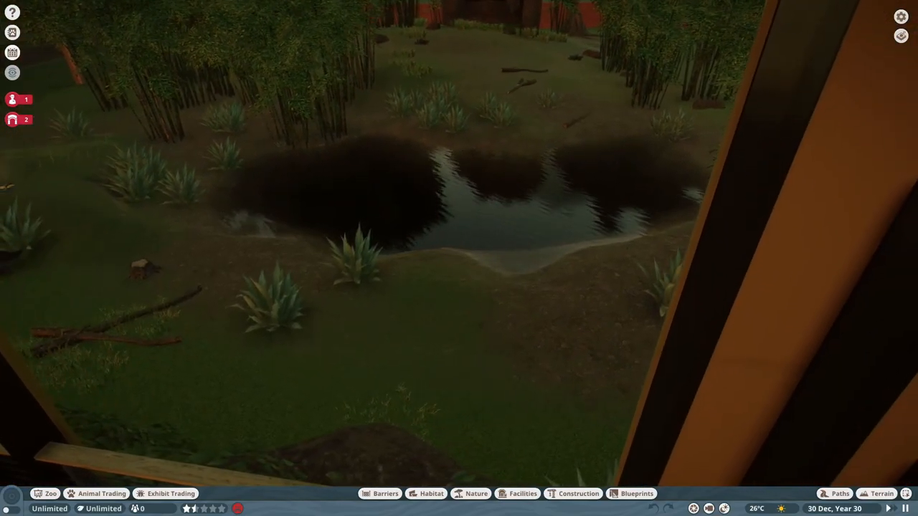
pyautogui.click(236, 86)
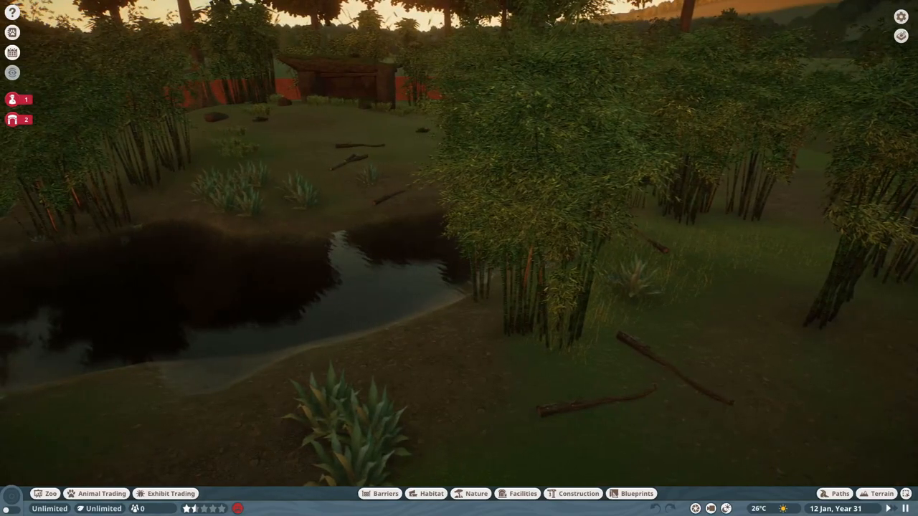
pyautogui.click(247, 201)
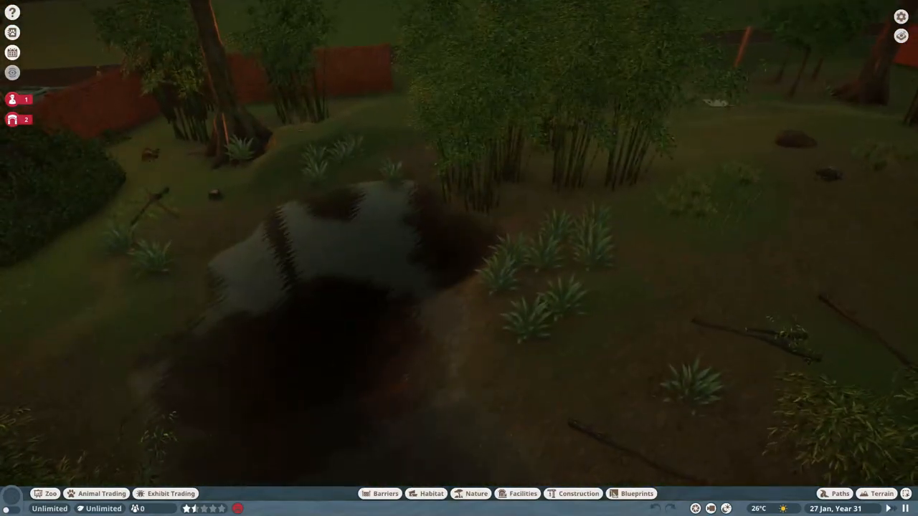
pyautogui.click(170, 201)
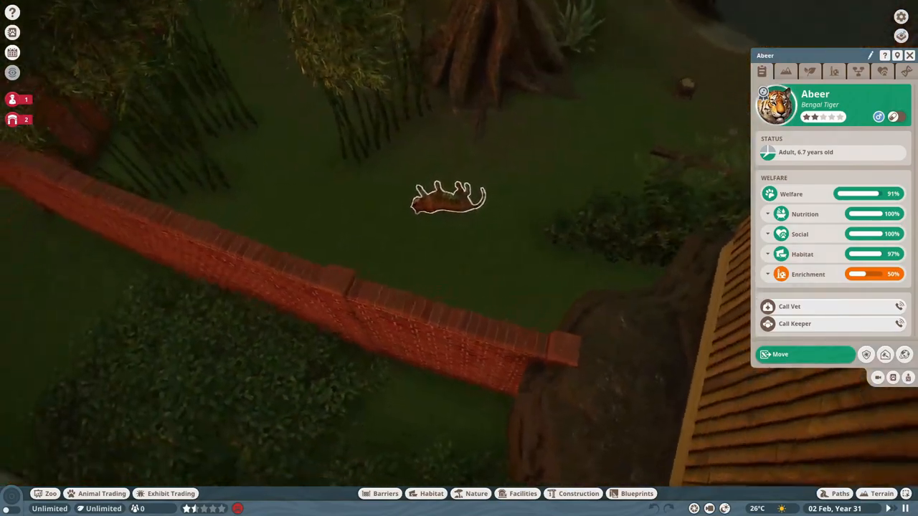
pyautogui.click(788, 306)
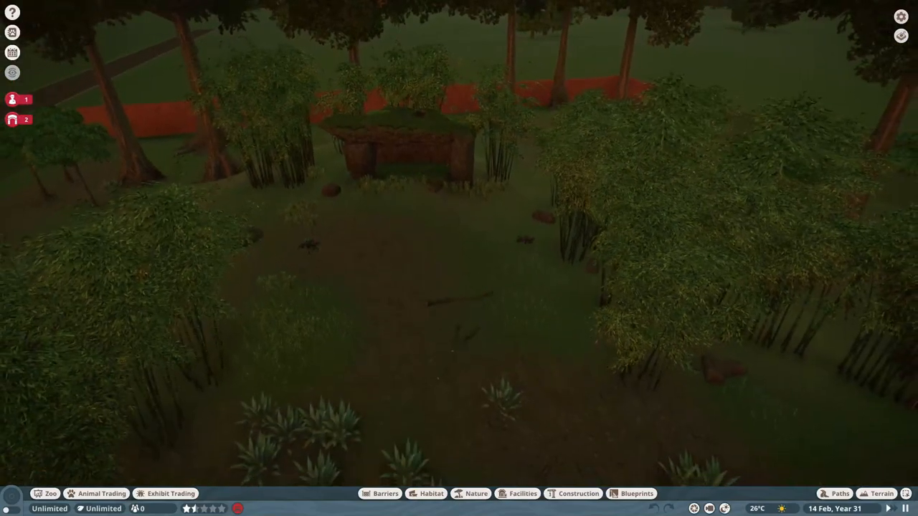
# Open the animal trading market and scroll down to the Bengal Tiger listings.
pyautogui.click(102, 493)
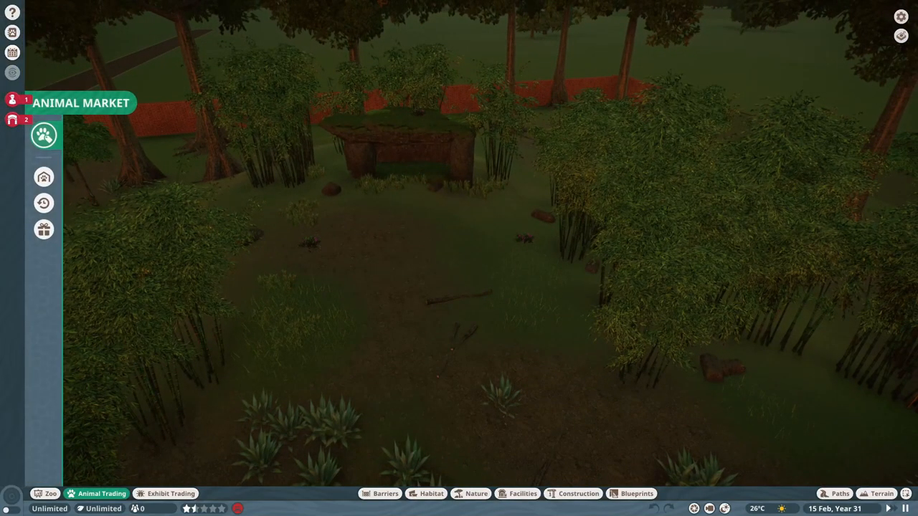
pyautogui.click(44, 135)
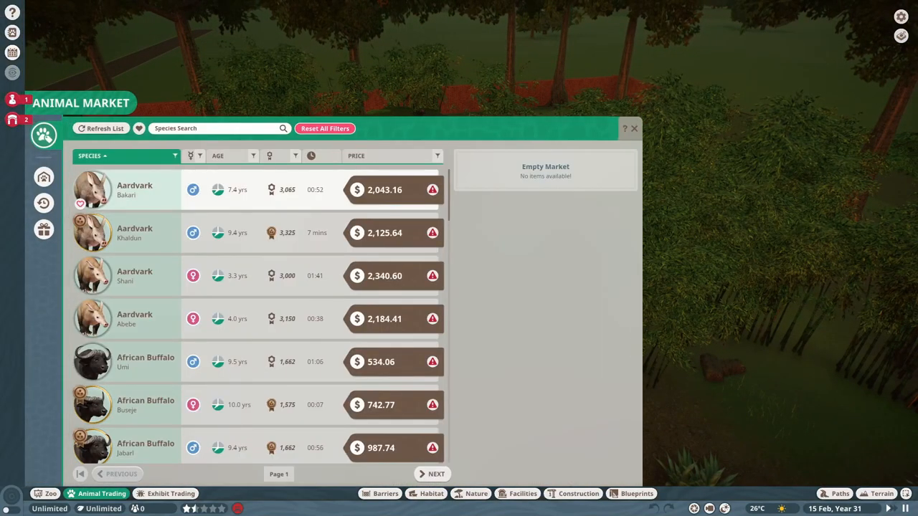
pyautogui.scroll(-3)
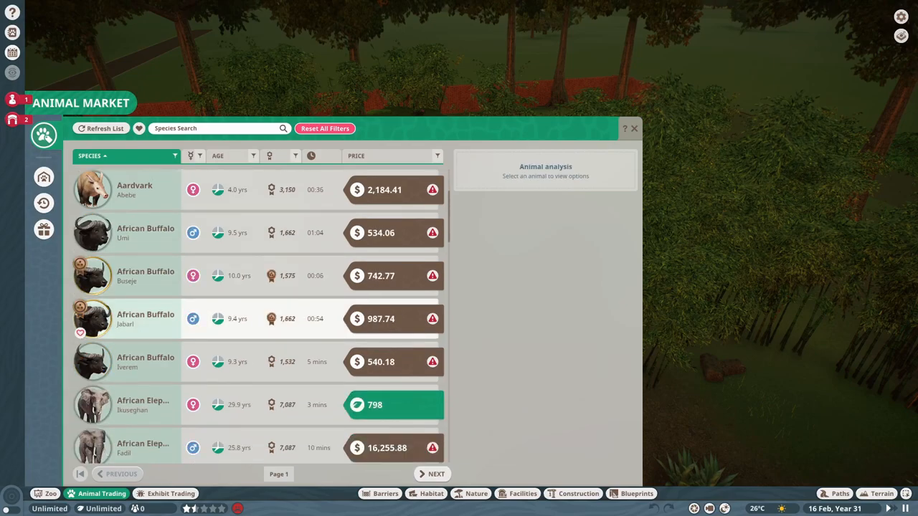
pyautogui.scroll(-3)
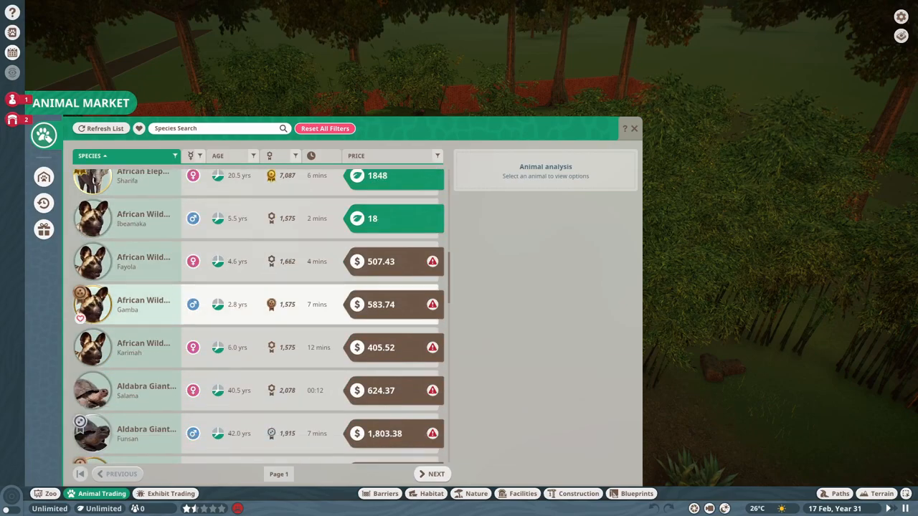
pyautogui.scroll(-3)
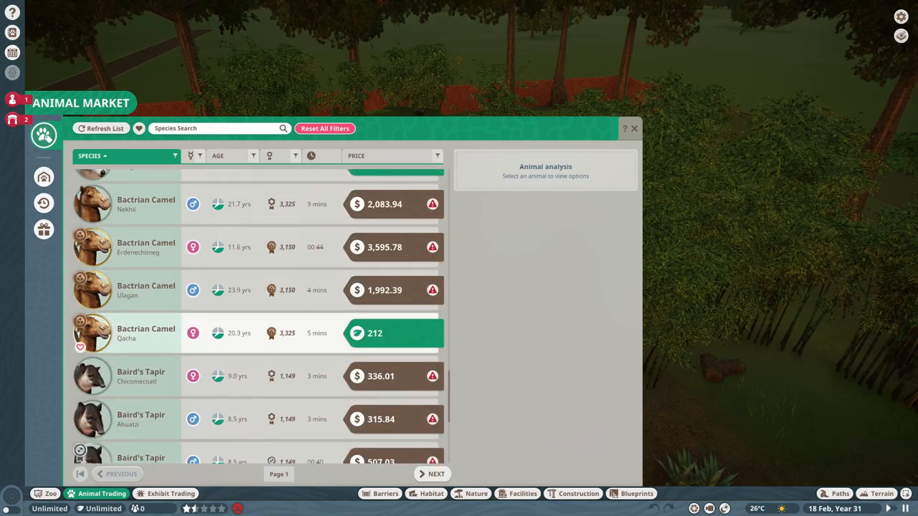
pyautogui.scroll(-3)
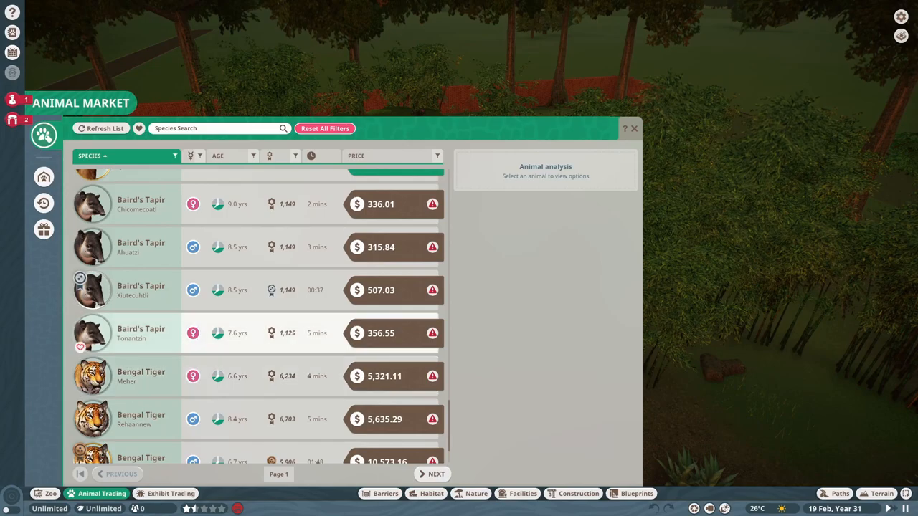
pyautogui.scroll(-3)
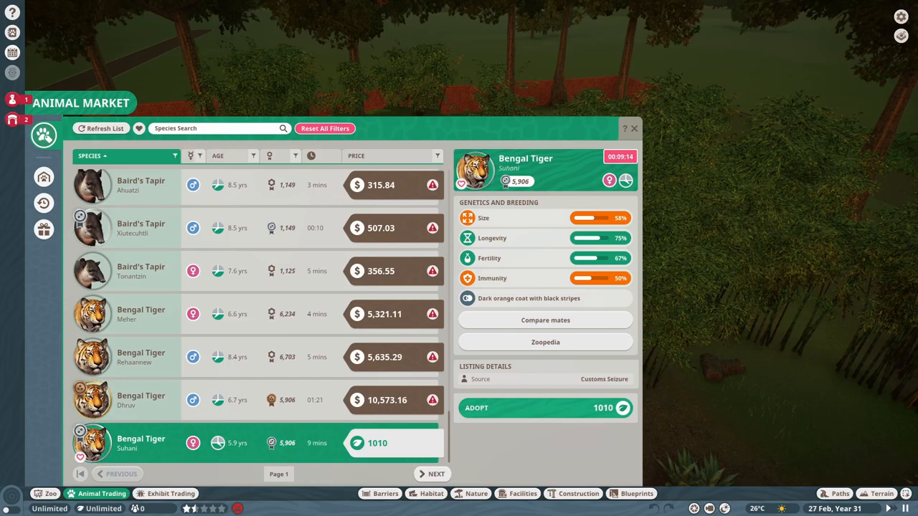
# Adopt Bengal tigress Suhani for 1010 credits, then close the animal market.
pyautogui.click(545, 407)
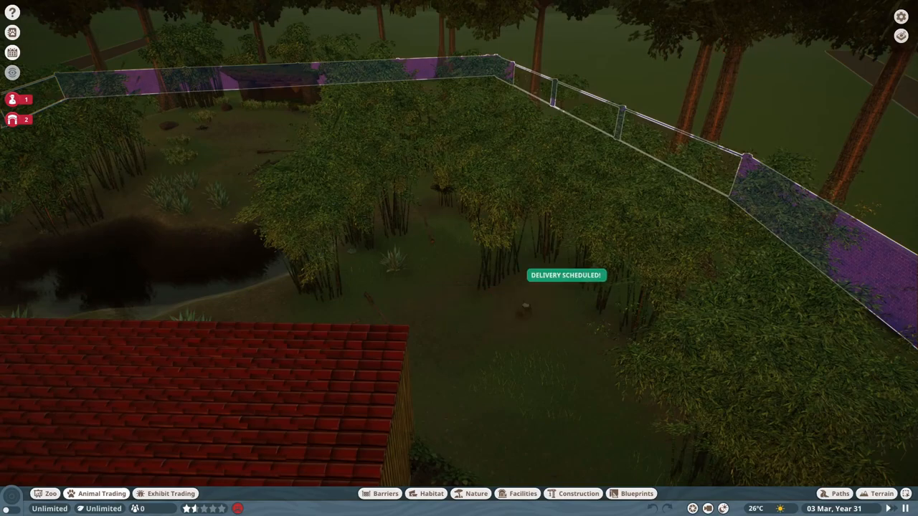
pyautogui.click(96, 493)
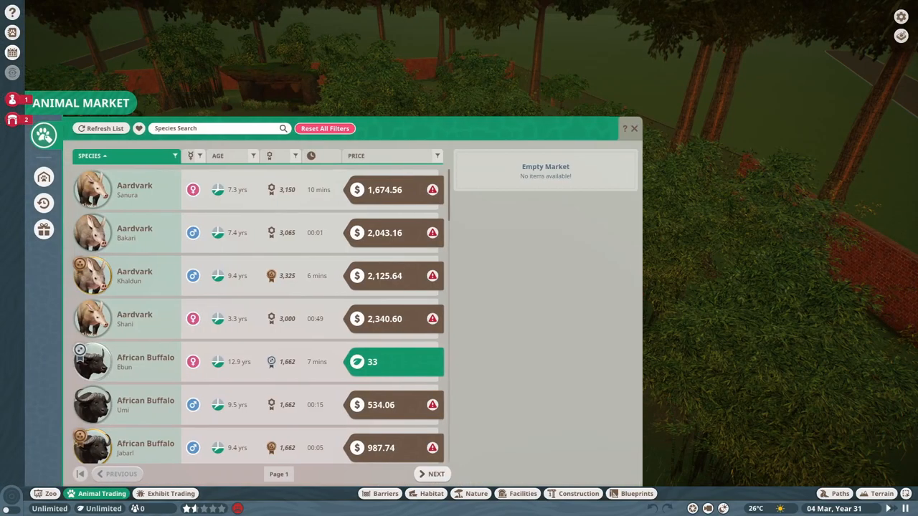
pyautogui.click(634, 128)
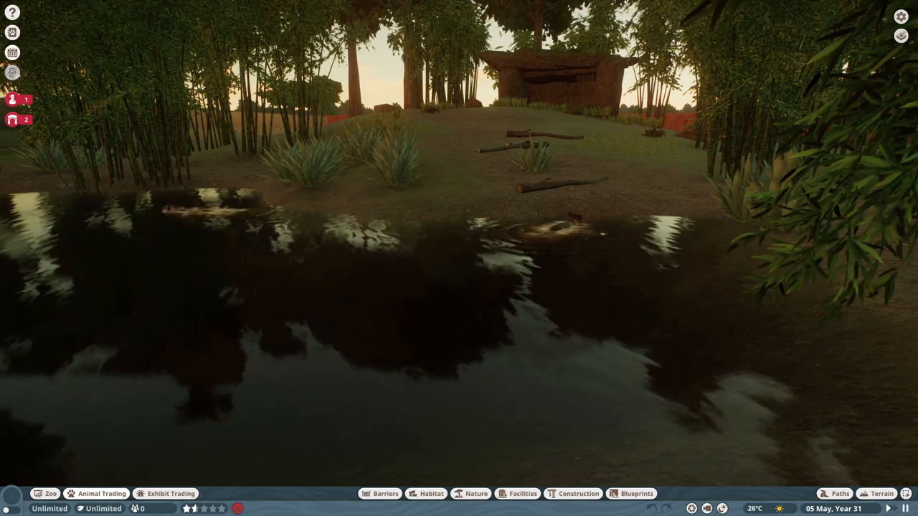
pyautogui.click(567, 233)
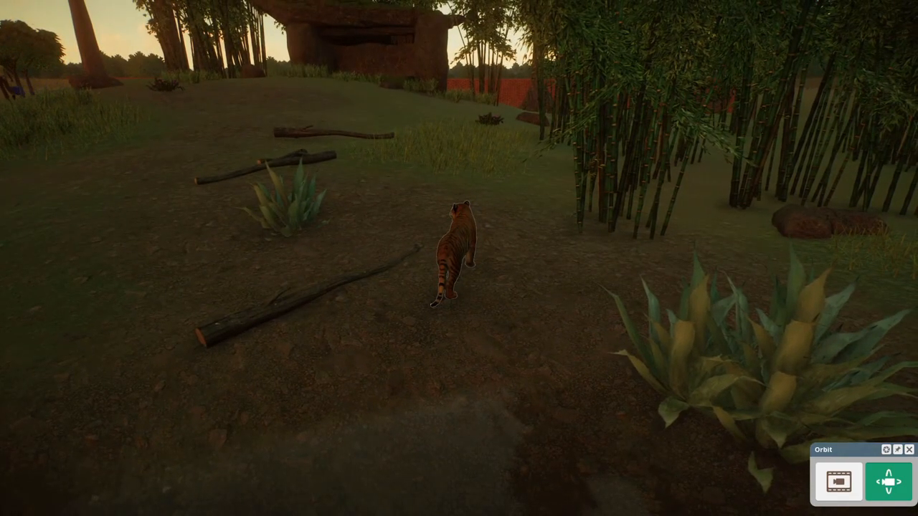
pyautogui.click(463, 251)
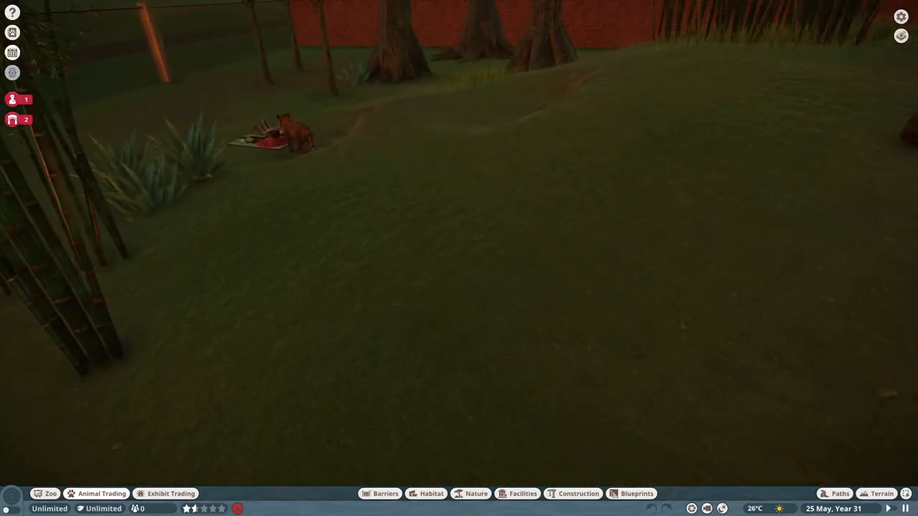
pyautogui.click(287, 140)
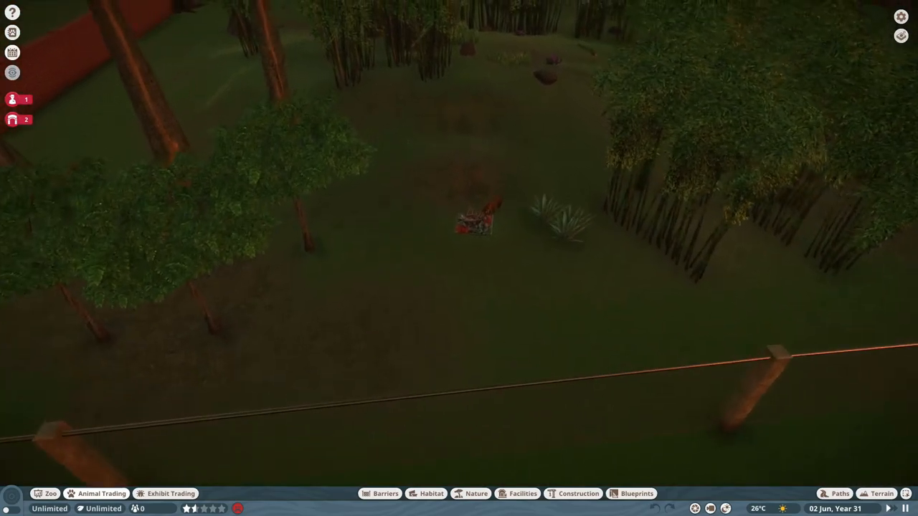
pyautogui.click(286, 179)
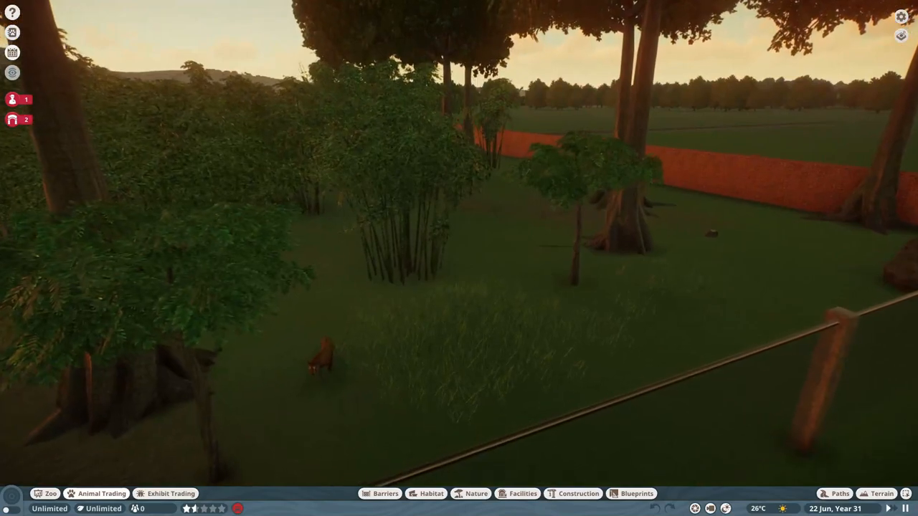
pyautogui.click(319, 362)
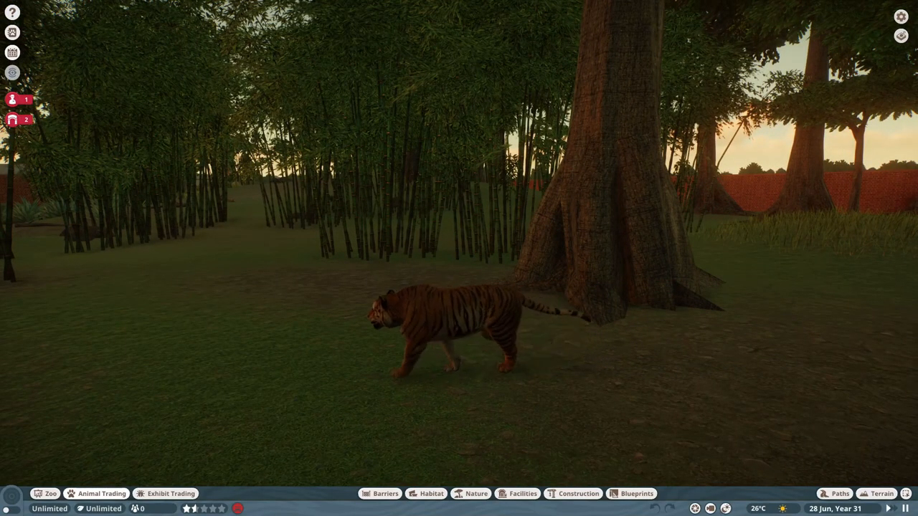
pyautogui.click(437, 323)
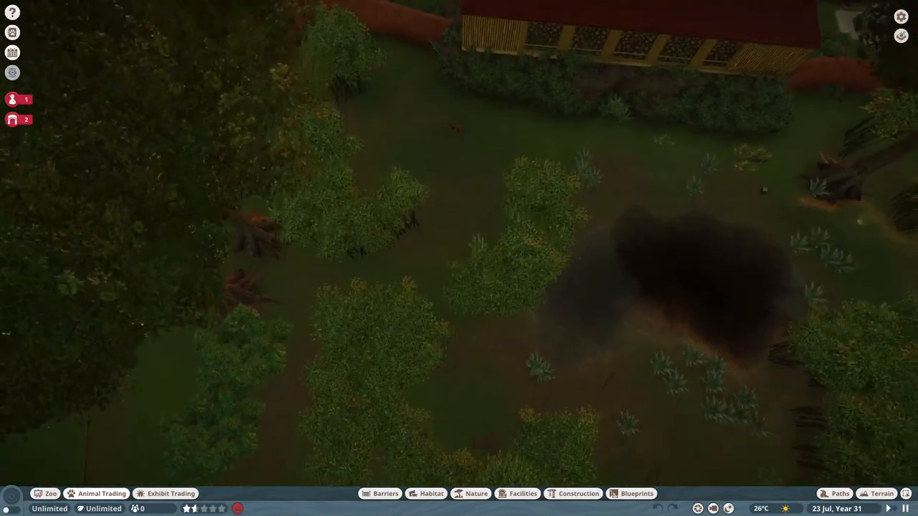
pyautogui.click(405, 193)
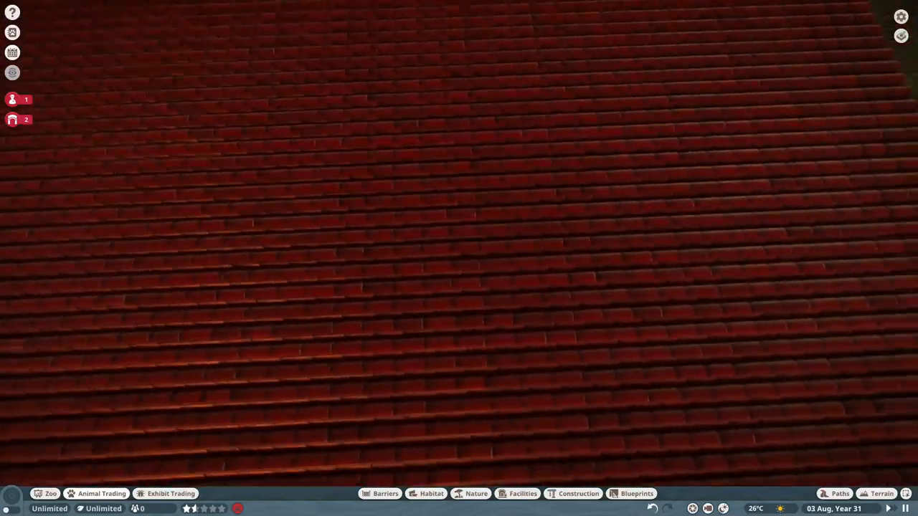
pyautogui.scroll(-3)
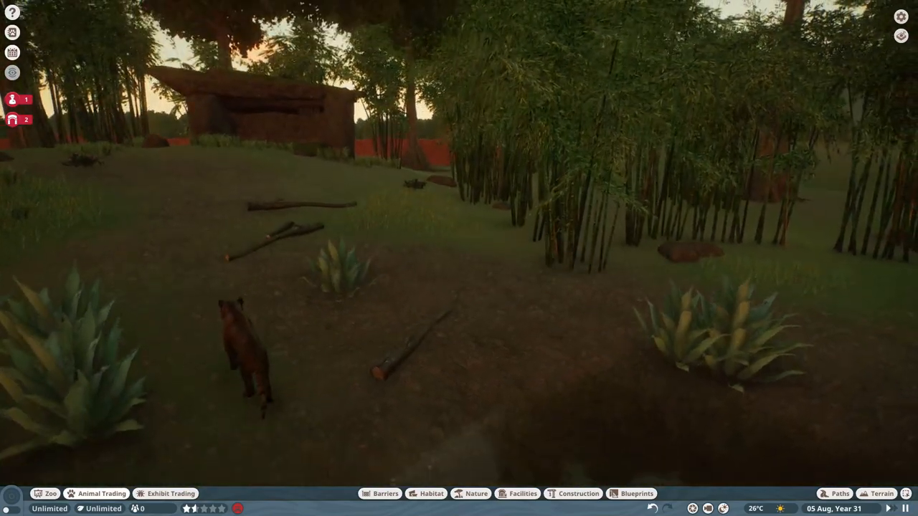
# Select Suhani in the pond to show her age, high welfare and half enrichment.
pyautogui.click(255, 344)
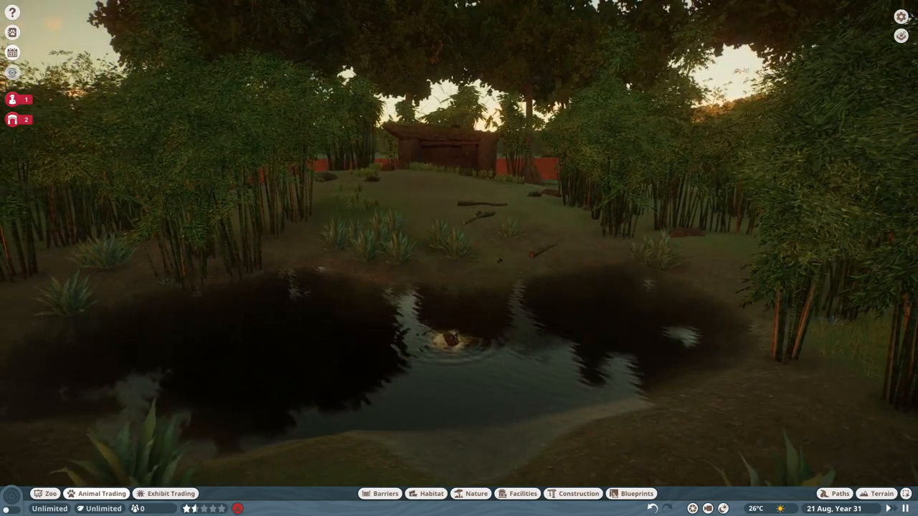
pyautogui.click(448, 337)
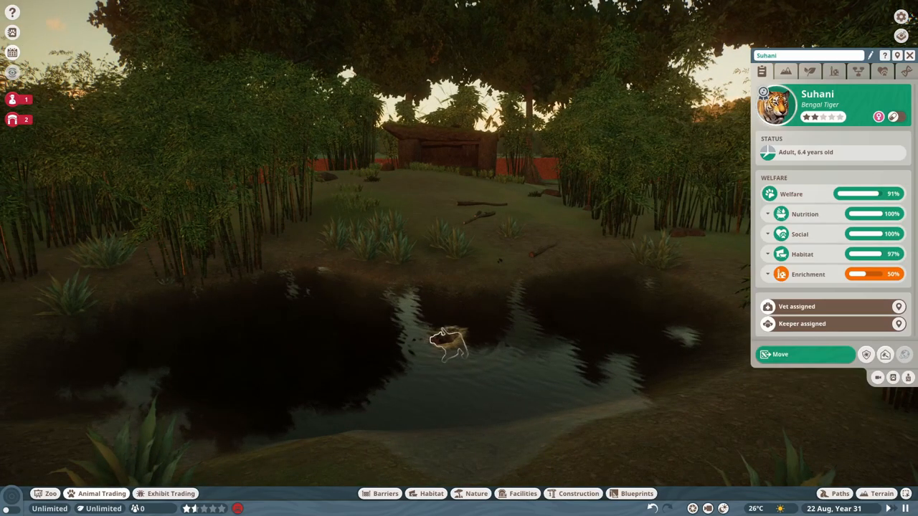